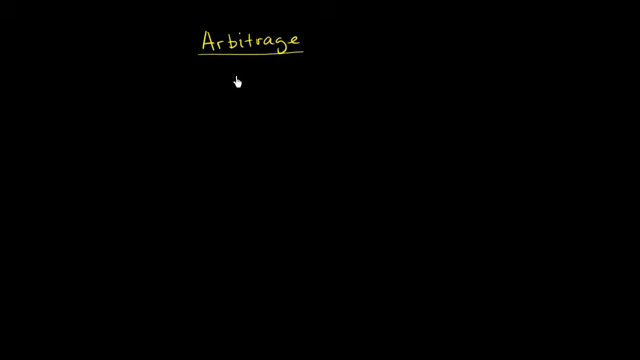
mouse_move(232, 78)
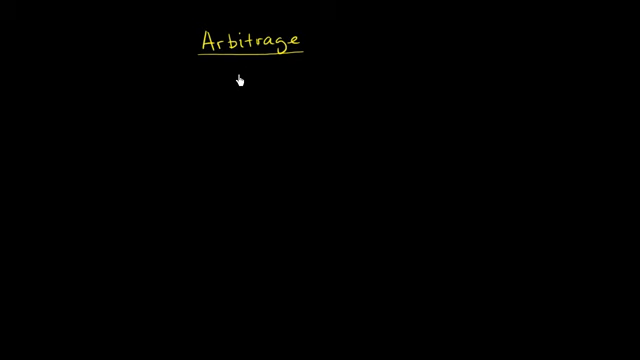
mouse_move(176, 118)
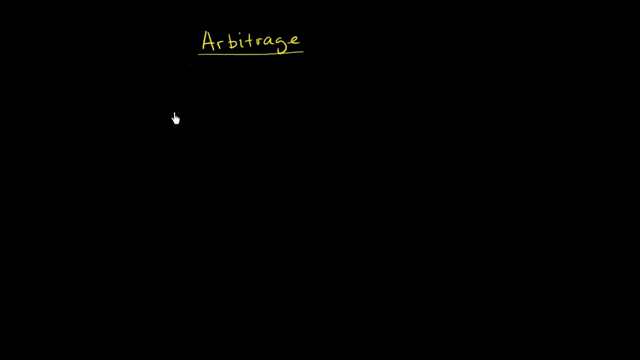
mouse_move(100, 90)
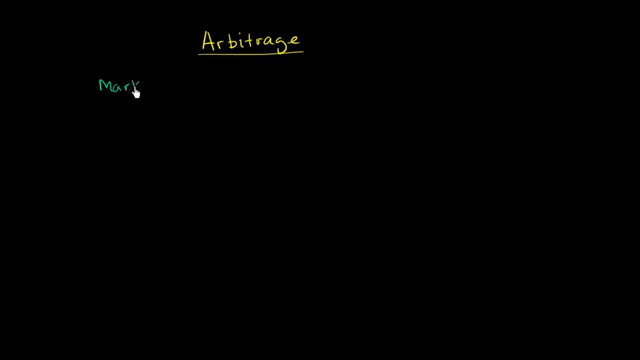
Write 'Market' in green, underline it, and write 'Apples: $1/apple' below
text(et)
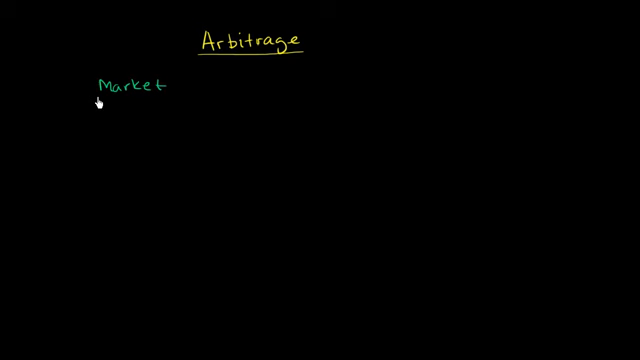
drag(88, 96, 178, 96)
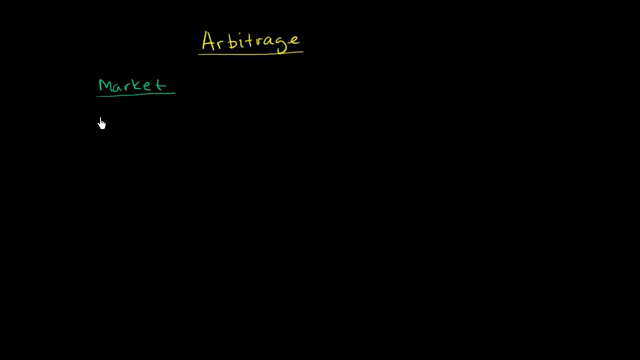
text(APP)
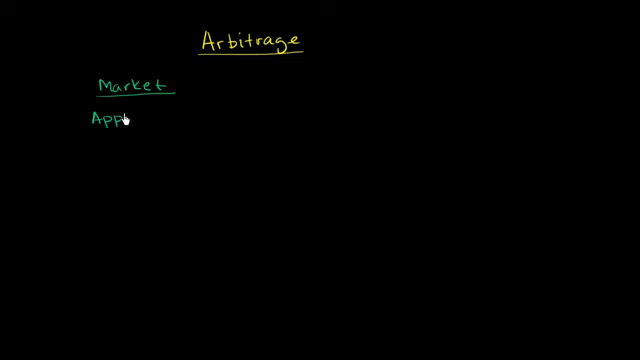
text(Apples:)
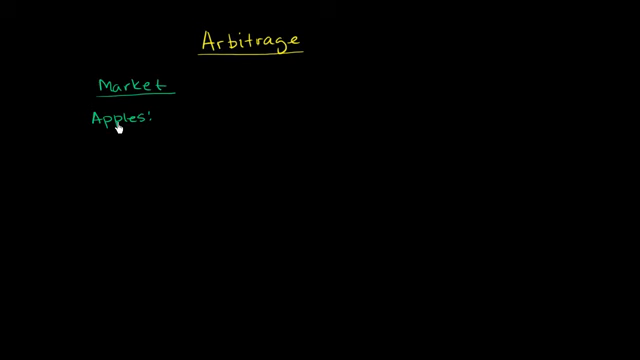
mouse_move(176, 128)
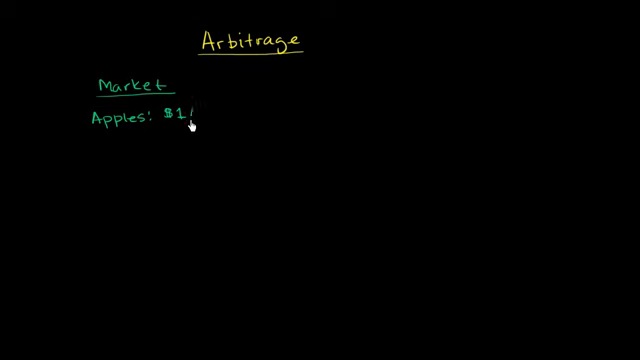
text(/apple)
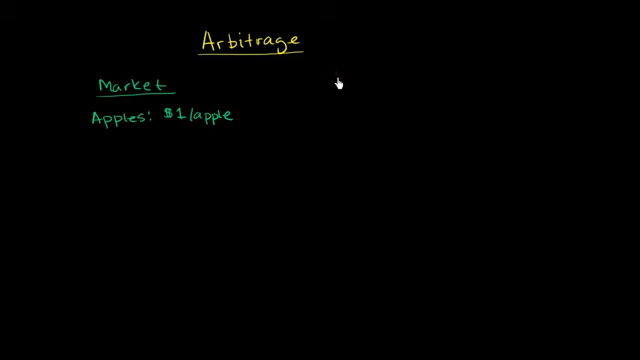
Write a magenta 'Market' heading on the right with 'Apples: $1.50/apple' beneath it
text(Market)
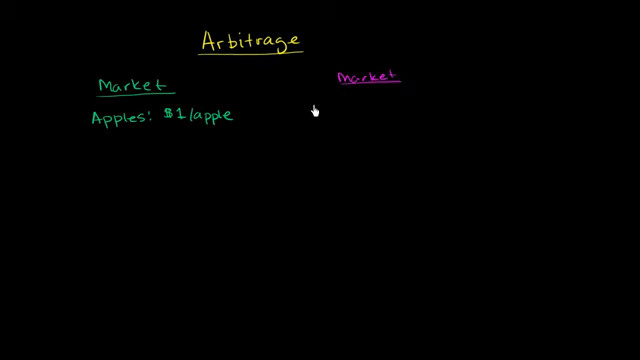
text(Ap)
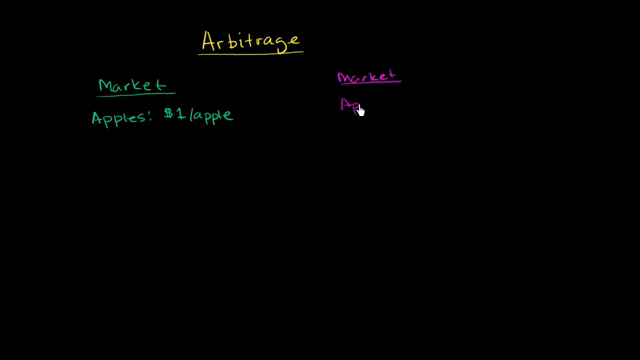
text(Apples:)
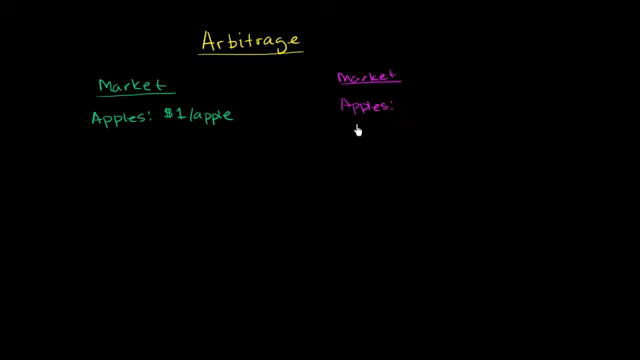
text($)
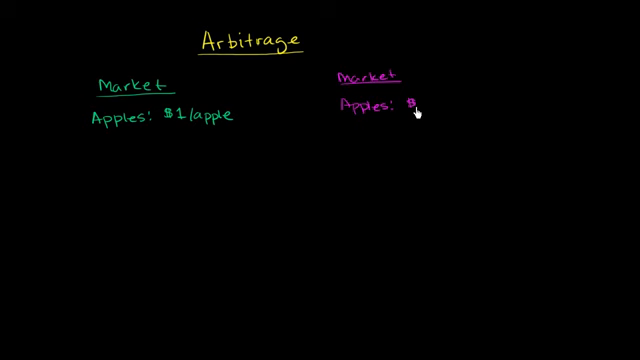
text($1.50)
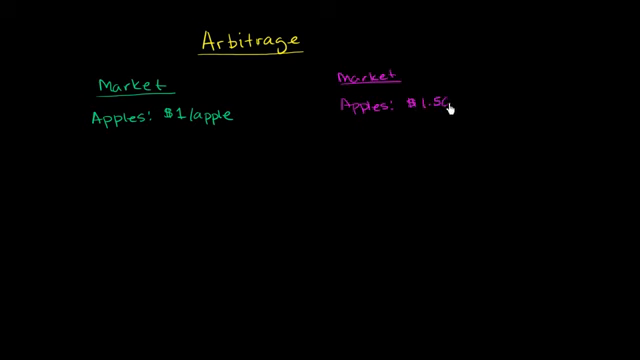
text(/apple)
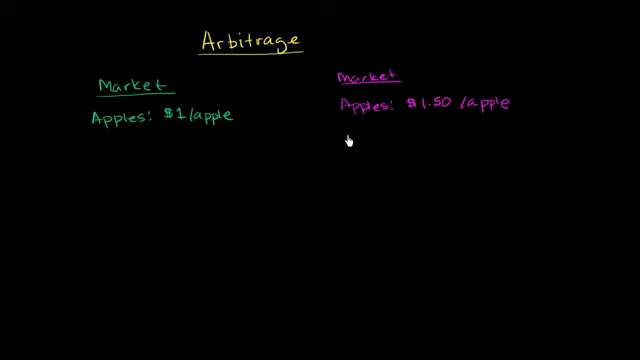
mouse_move(112, 128)
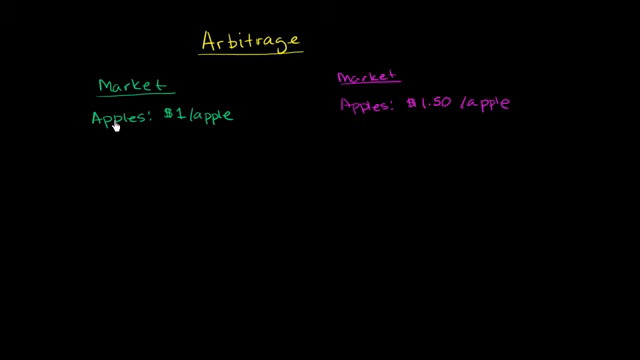
mouse_move(338, 132)
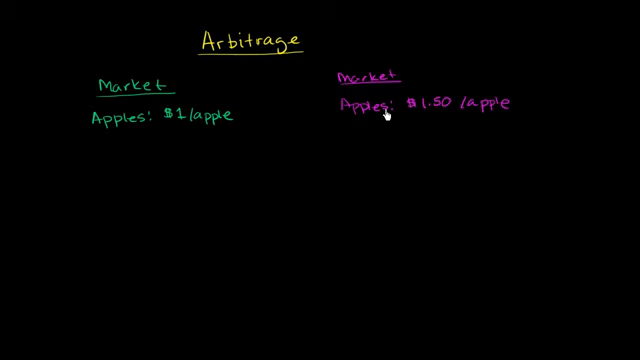
mouse_move(88, 128)
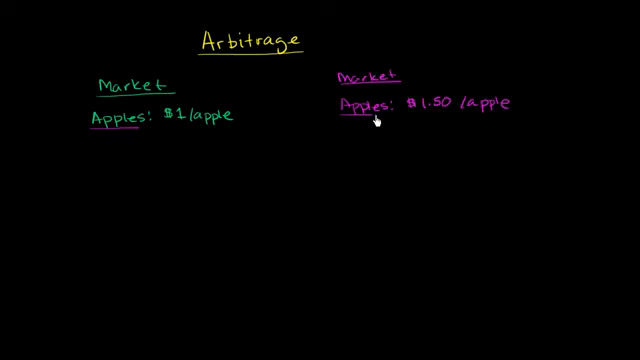
mouse_move(334, 192)
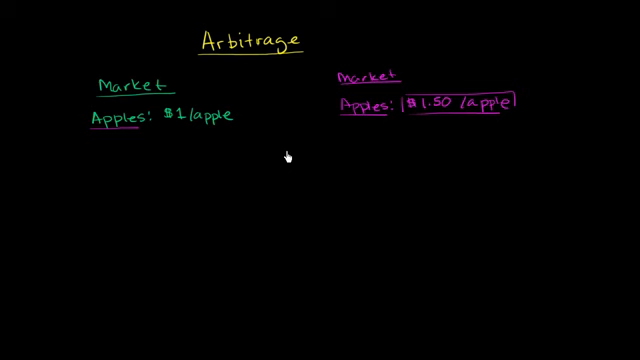
mouse_move(140, 112)
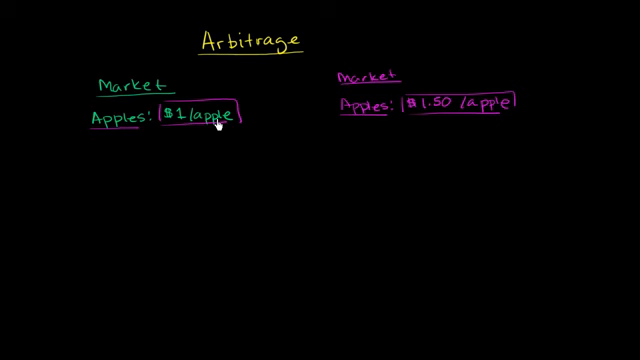
mouse_move(210, 128)
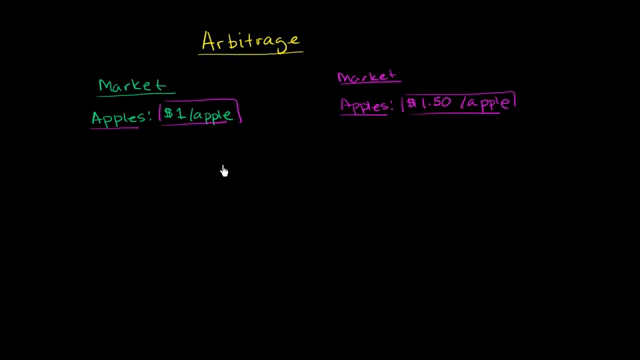
mouse_move(176, 148)
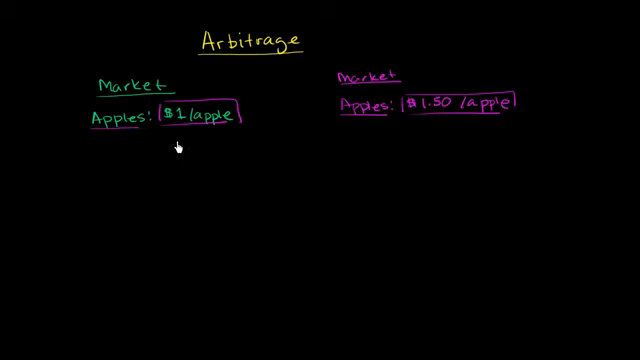
Write 'Buy 10 apples for $10', an arrow, then 'Sell 10 apples for $15' beneath the markets
text(10 apples)
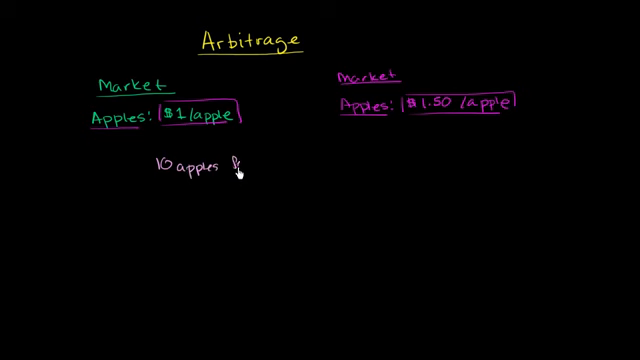
text(for $10 →)
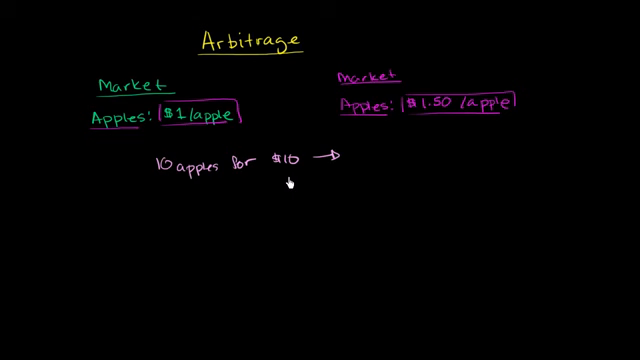
mouse_move(292, 176)
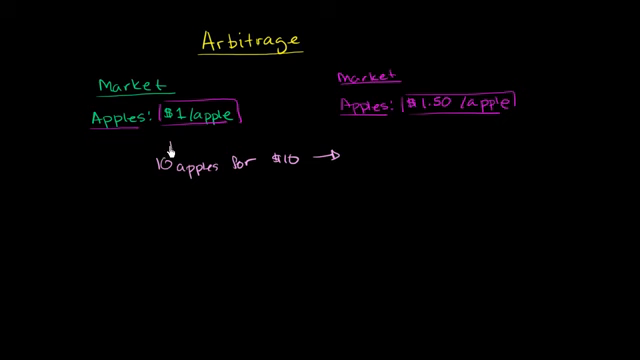
text(Buy)
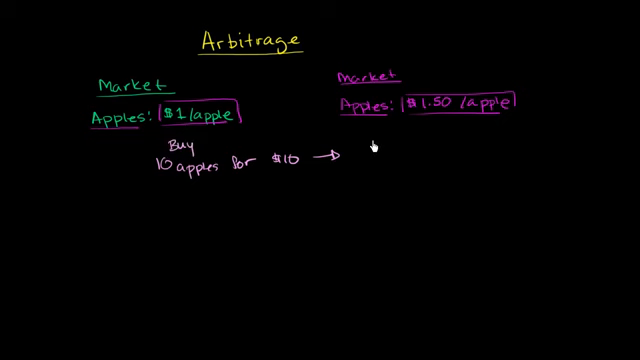
text(Sell)
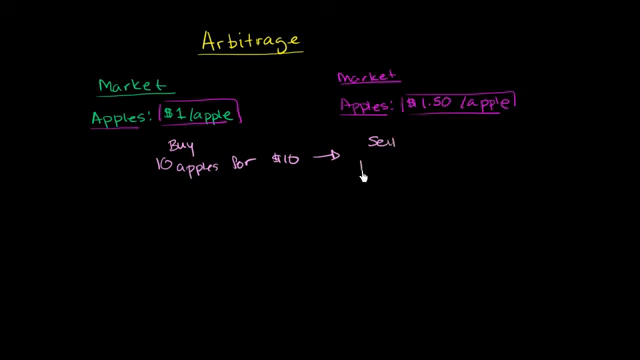
text(10 apples)
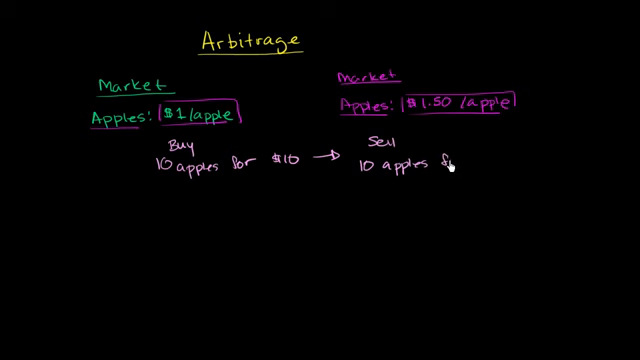
text(for $15)
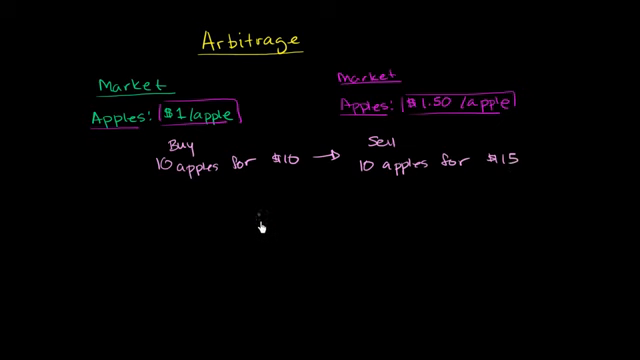
Write 'Profit: $5' below the trade line
text(Profit: $5)
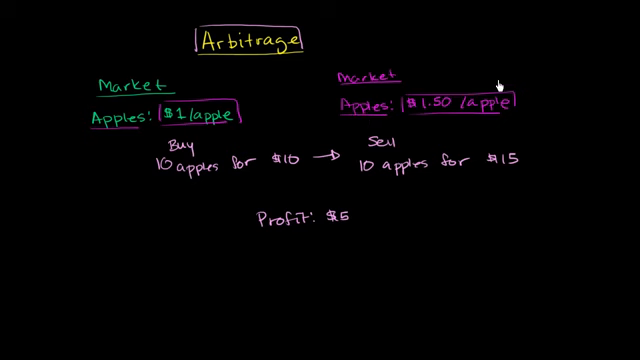
Write 'Supply ↑' and 'Price ↓' by the pink market, 'Demand ↑' and 'Price ↑' by the green
text(Supply ↑)
click(222, 86)
text(Demand ↑)
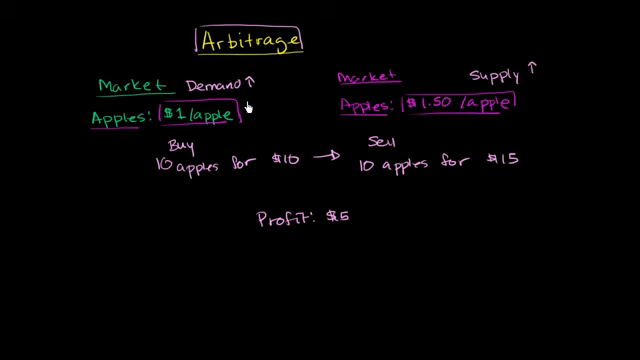
text(Price ↑)
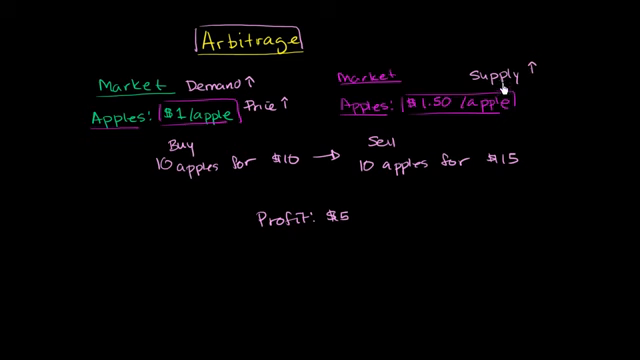
mouse_move(524, 96)
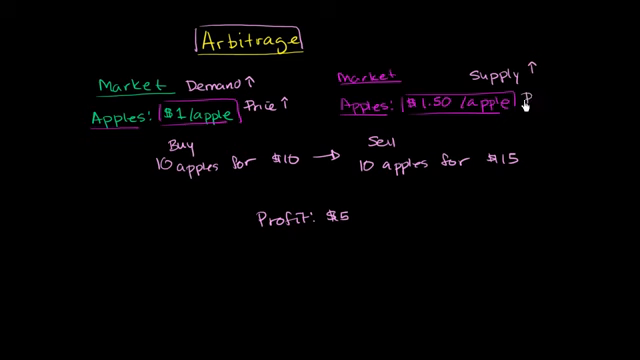
text(Price ↓)
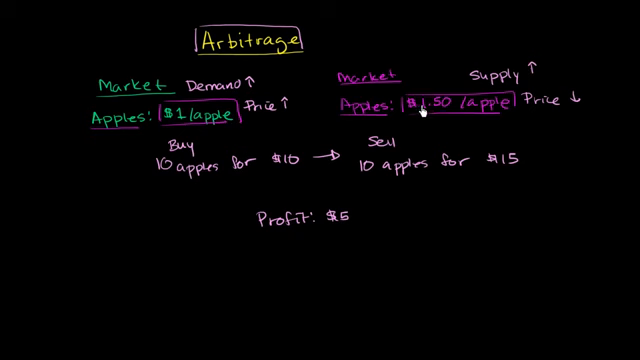
mouse_move(436, 114)
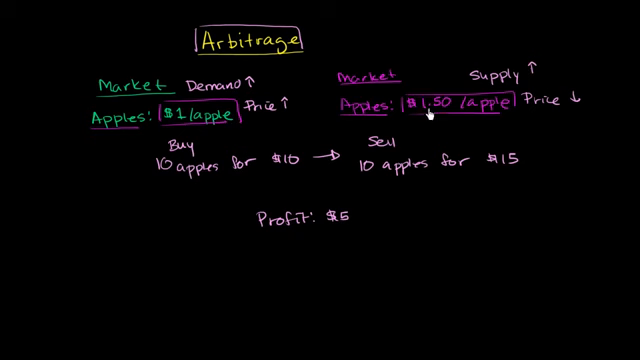